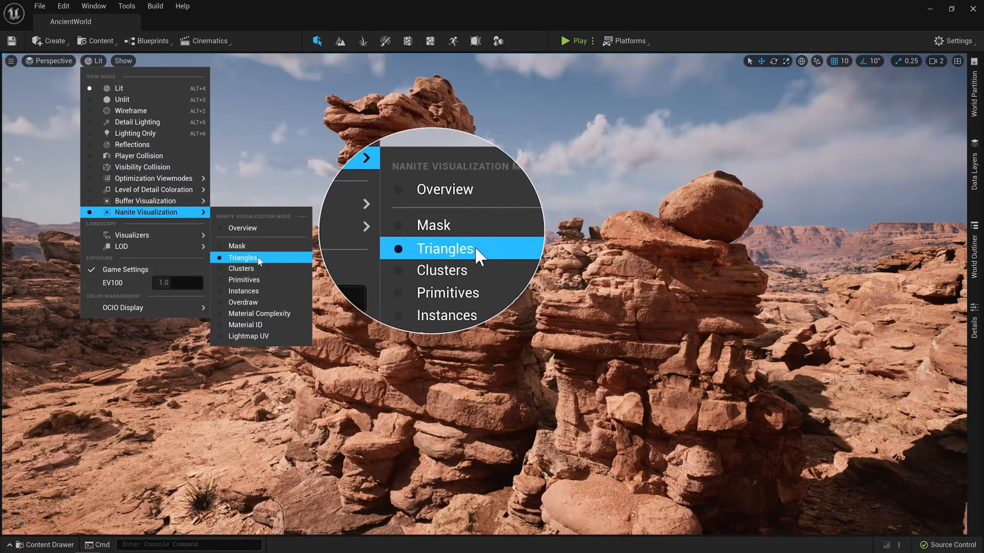
# Switch the viewport to Nanite Visualization > Triangles for the desert rock scene.
pyautogui.click(444, 248)
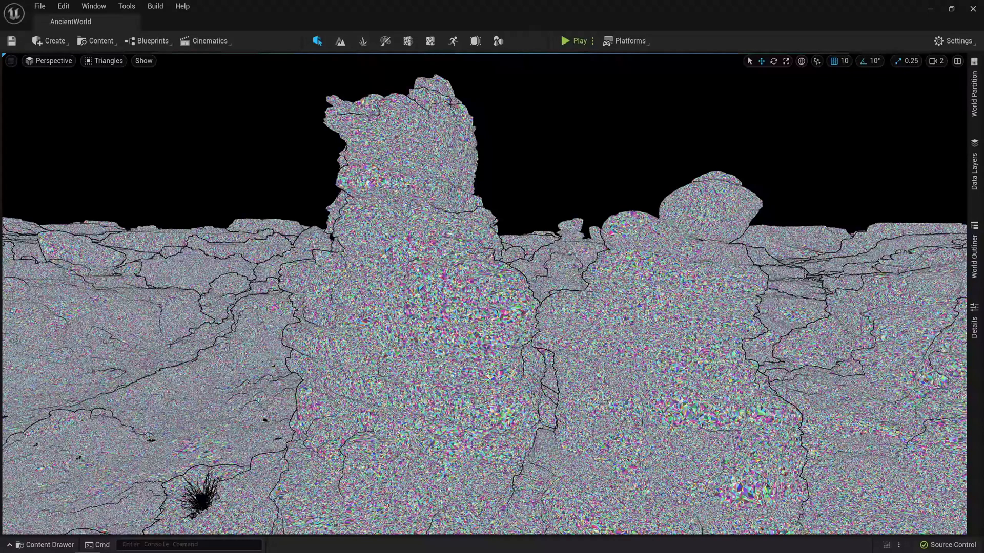
pyautogui.click(106, 60)
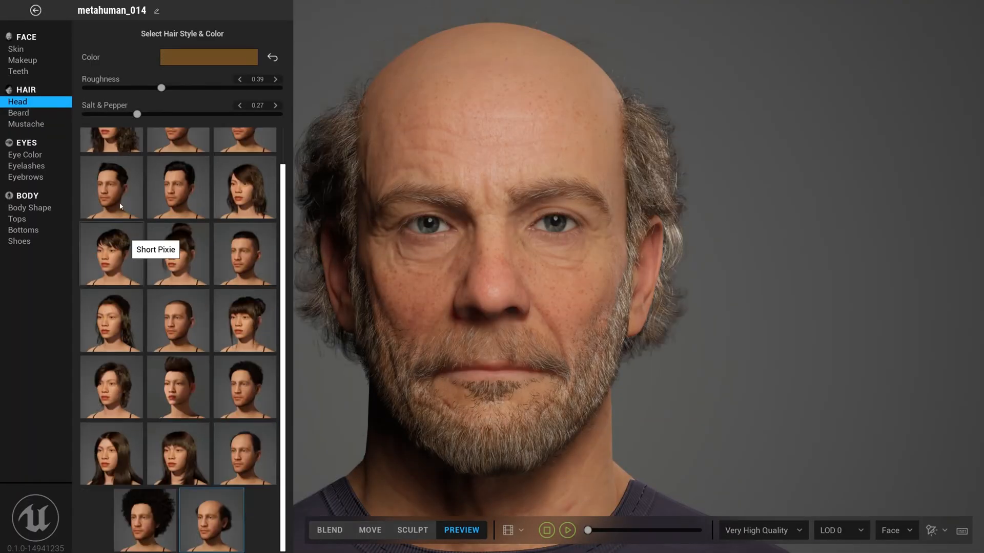
# Give the MetaHuman a short head hairstyle and a reddish brown hair colour.
pyautogui.click(111, 388)
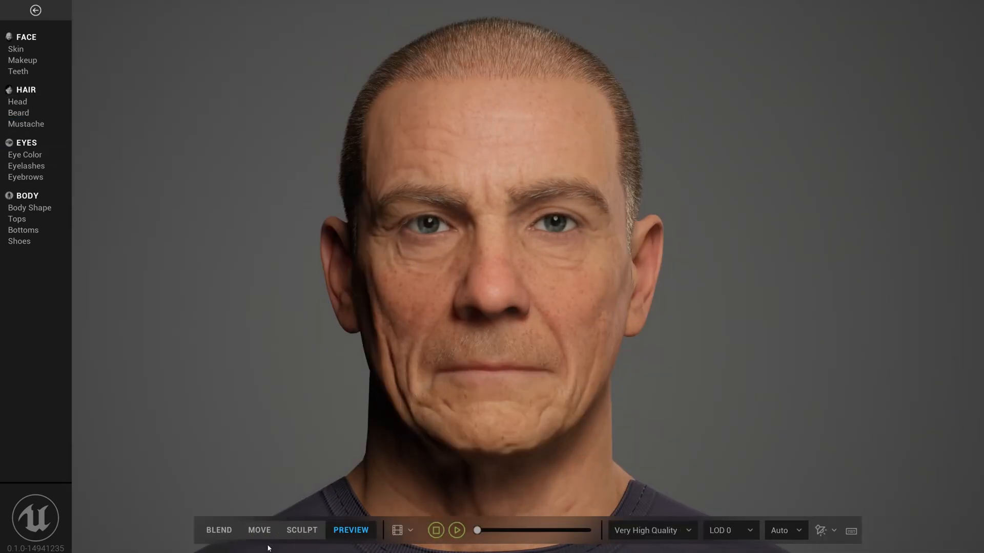
pyautogui.click(218, 530)
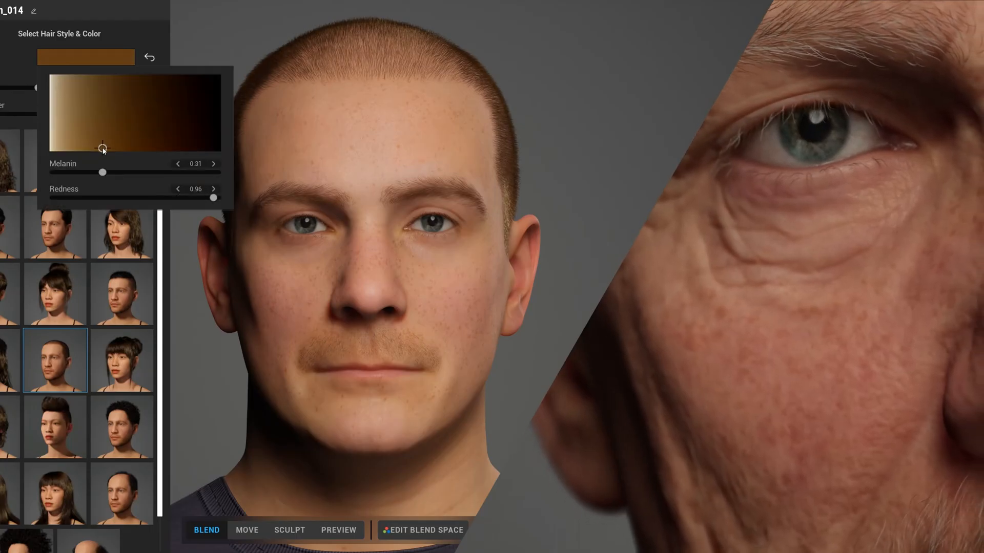
pyautogui.click(428, 530)
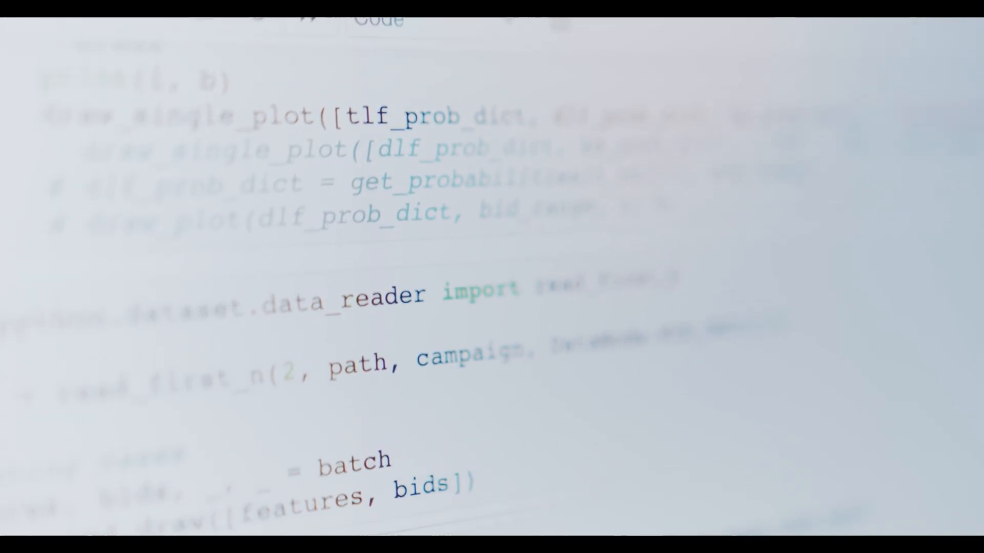
# Scroll through the Epic Dev Community 'Your First Game In Unreal Engine 5' tutorial page.
pyautogui.scroll(-3)
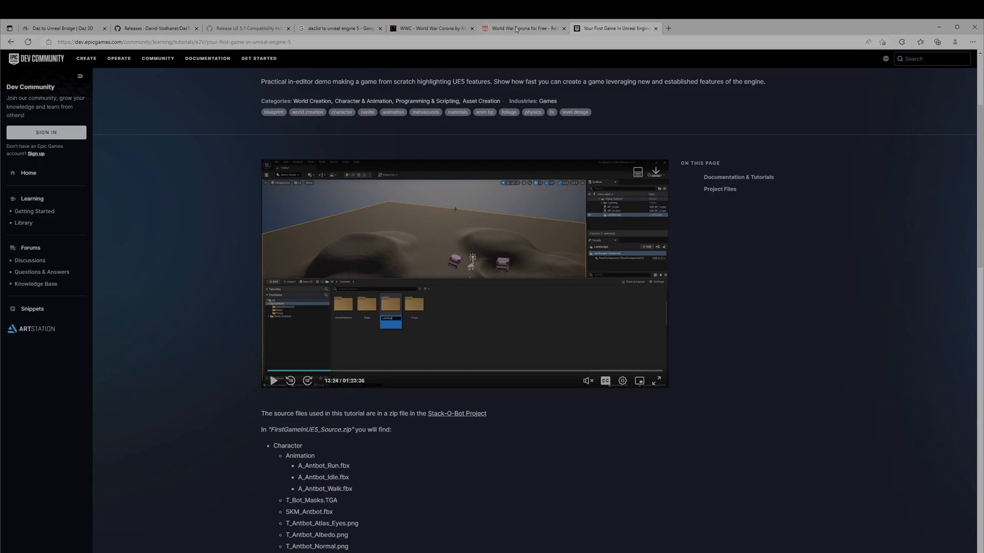
# Switch to the World War Corona forum page tab on itch.io.
pyautogui.click(522, 29)
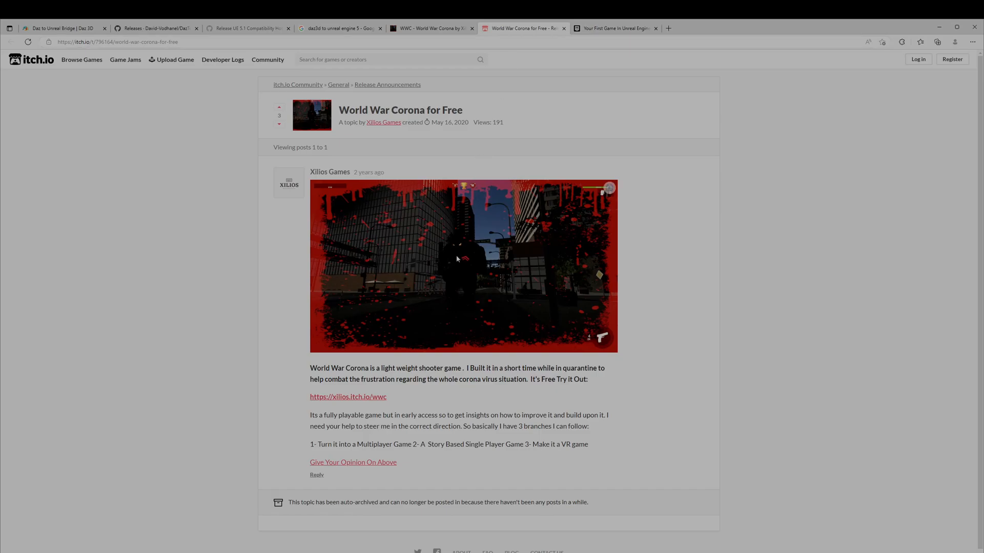
pyautogui.moveTo(465, 257)
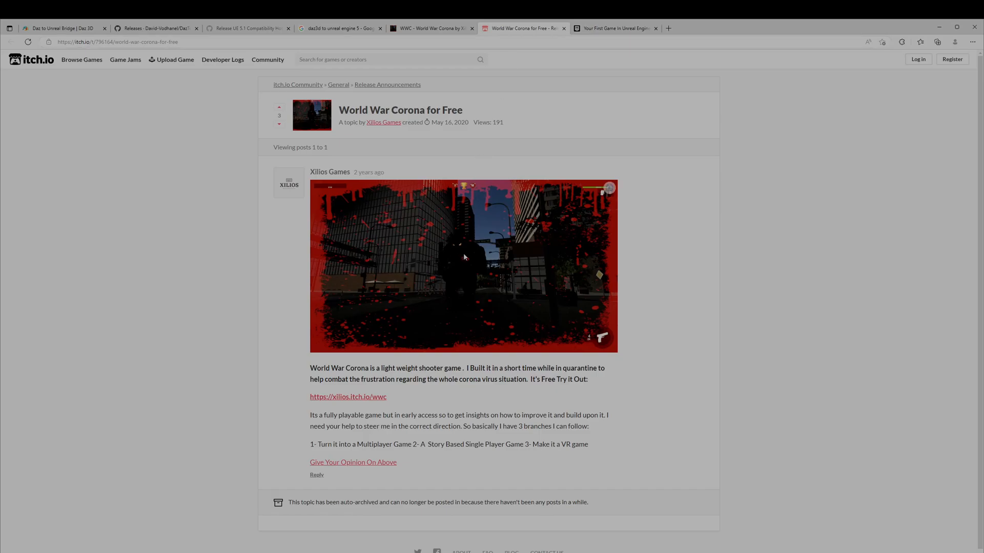
pyautogui.moveTo(413, 314)
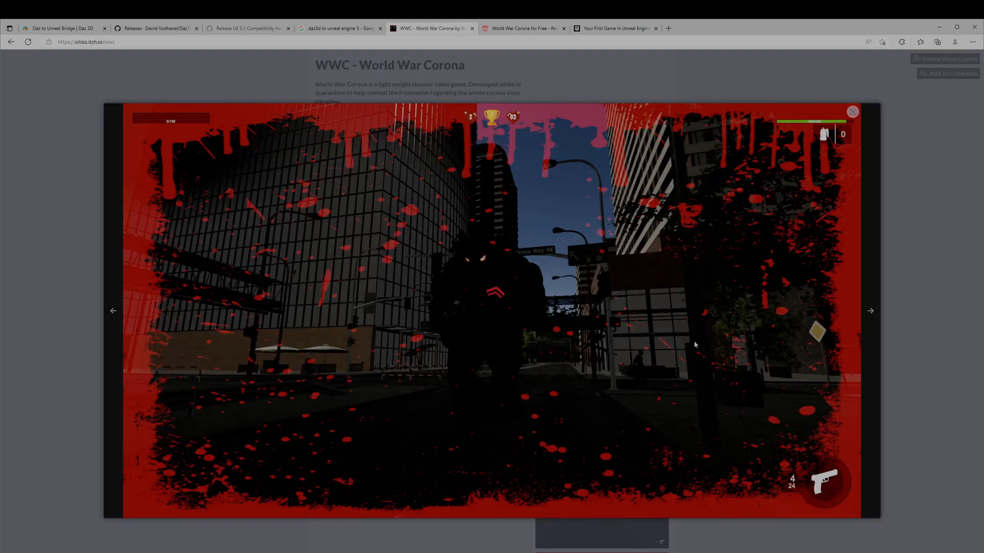
pyautogui.moveTo(494, 238)
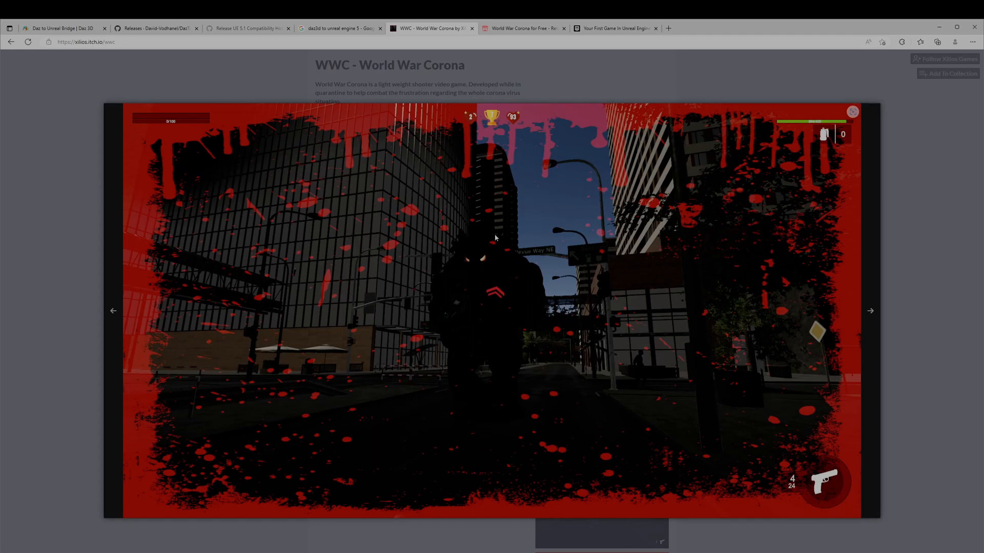
pyautogui.moveTo(711, 317)
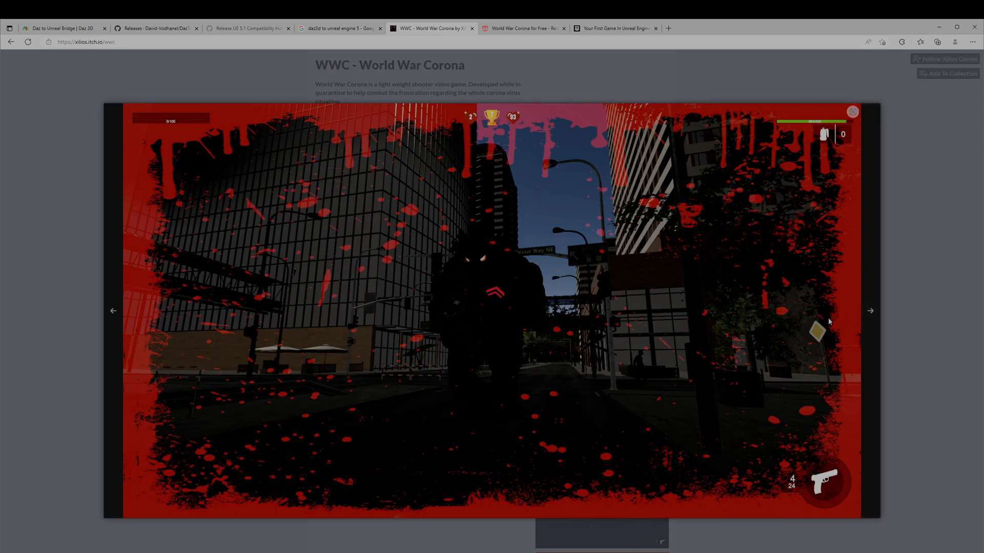
pyautogui.moveTo(798, 333)
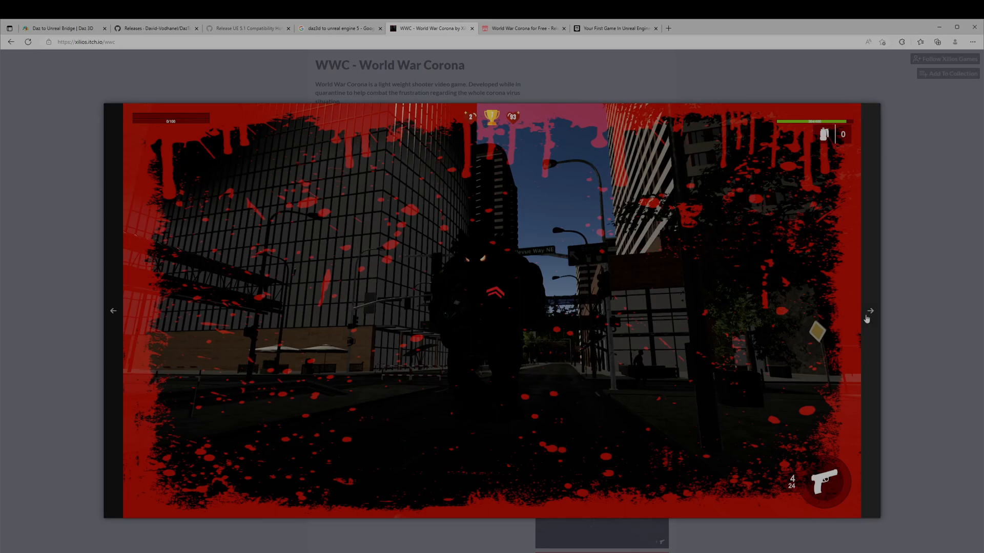
pyautogui.moveTo(868, 316)
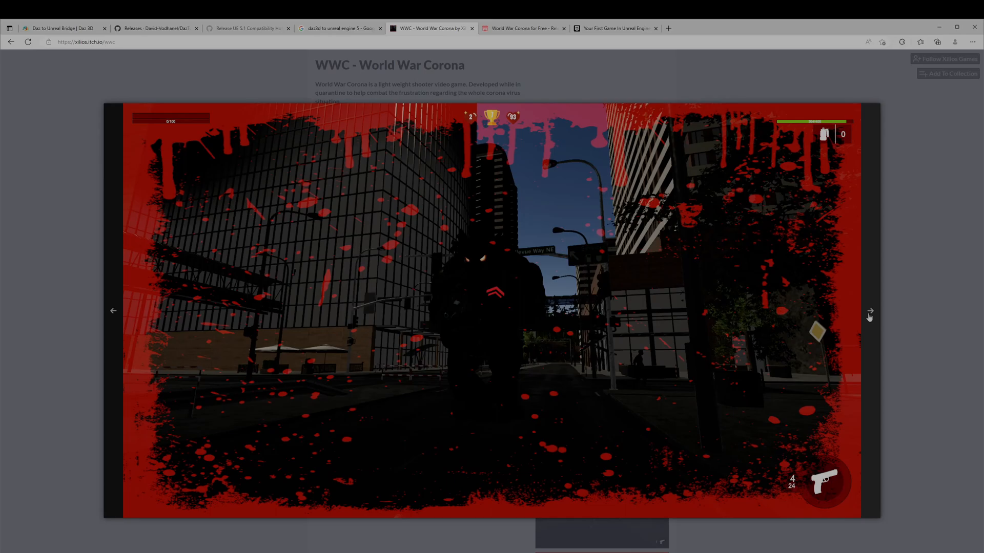
pyautogui.moveTo(870, 314)
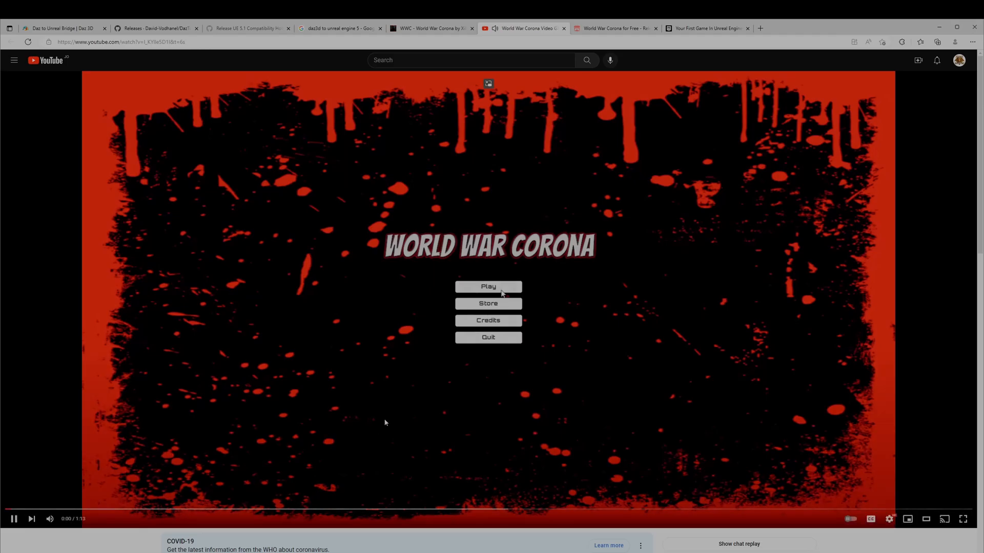
# Play the World War Corona gameplay video on YouTube in full view.
pyautogui.click(488, 287)
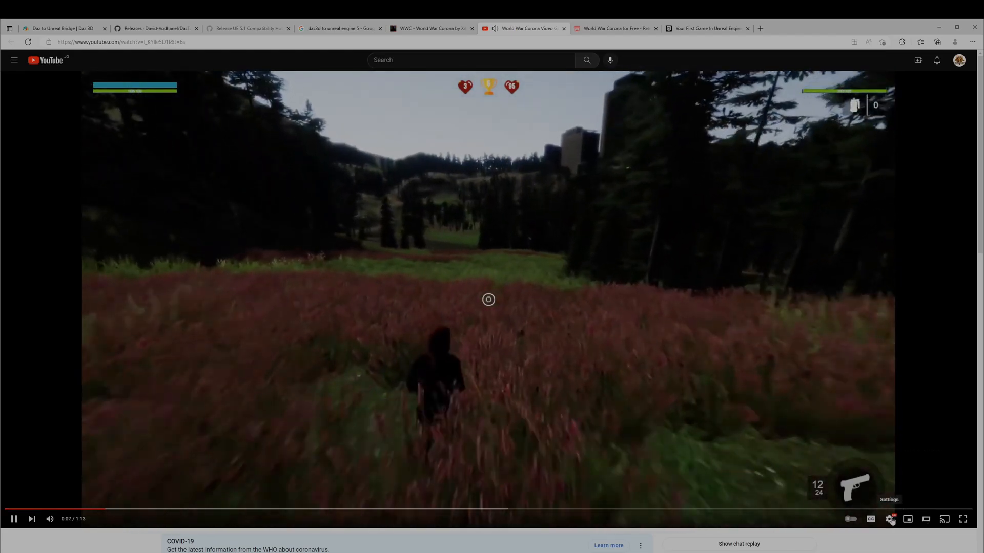
pyautogui.click(889, 518)
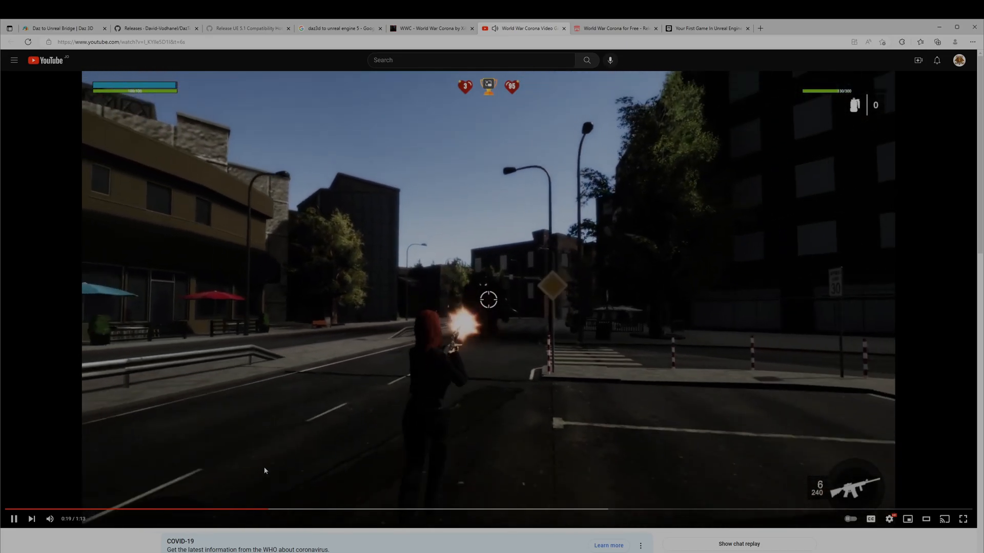
pyautogui.moveTo(690, 509)
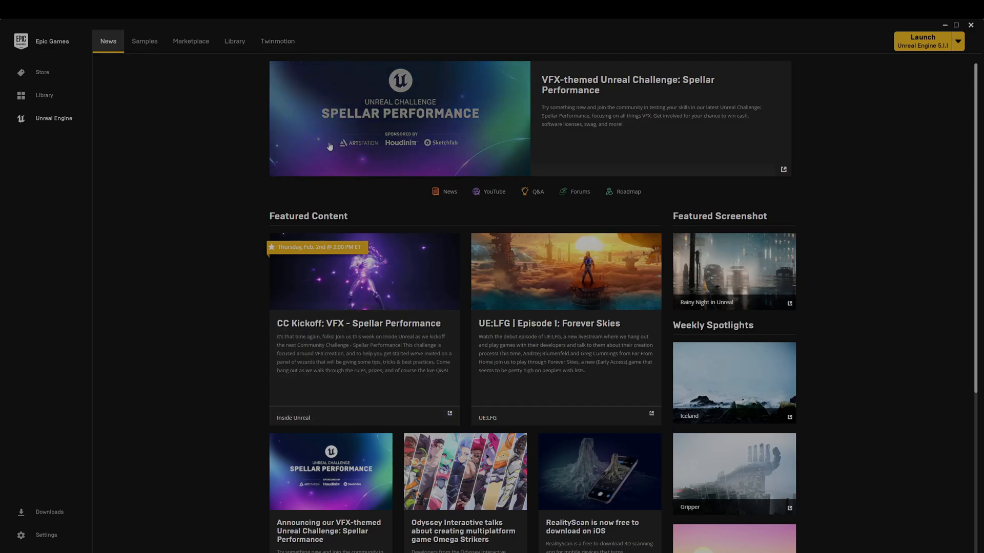
# Launch Unreal Engine 5.1.1 from the Epic Games Launcher library.
pyautogui.click(234, 41)
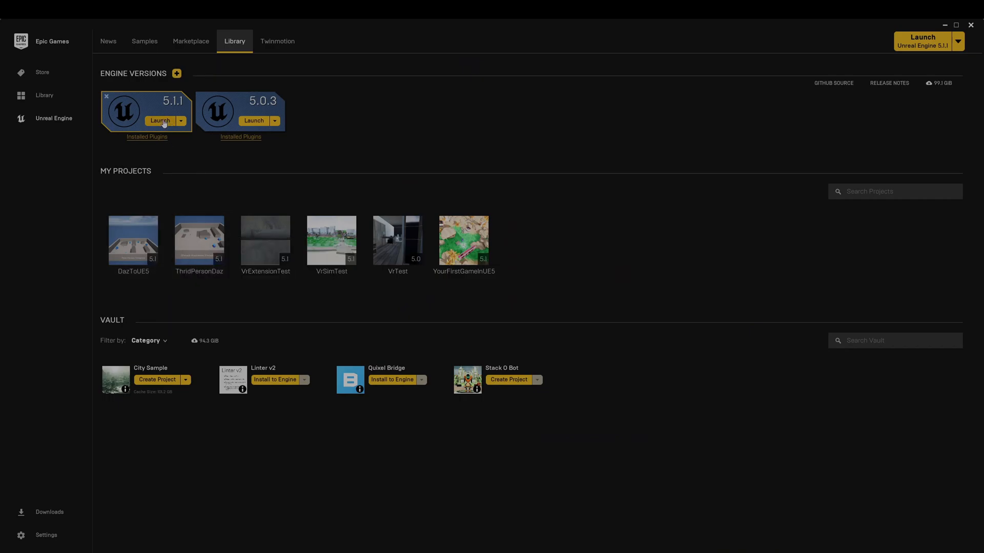
pyautogui.click(160, 121)
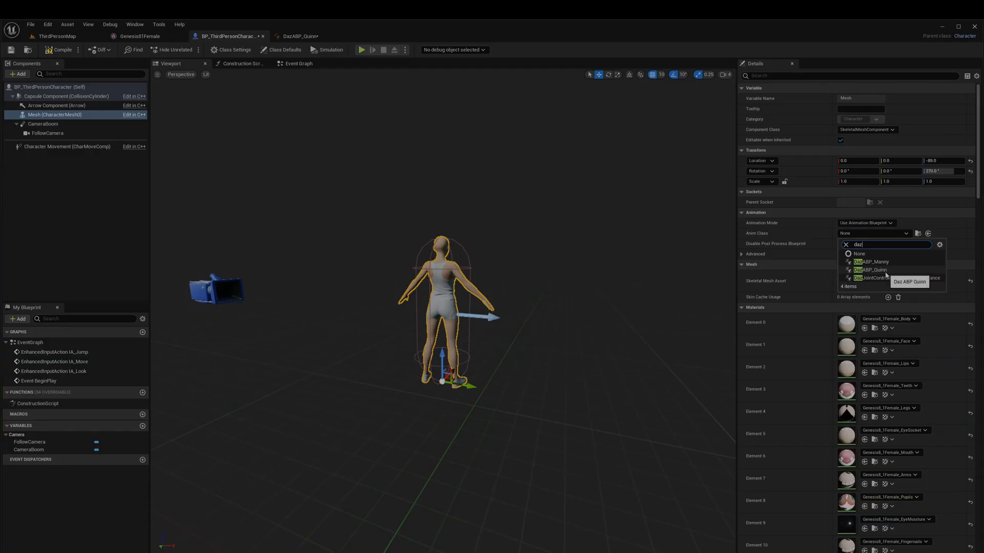
# Set the mesh's Anim Class to DazABP_Quinn, then compile and save the character blueprint.
pyautogui.click(871, 270)
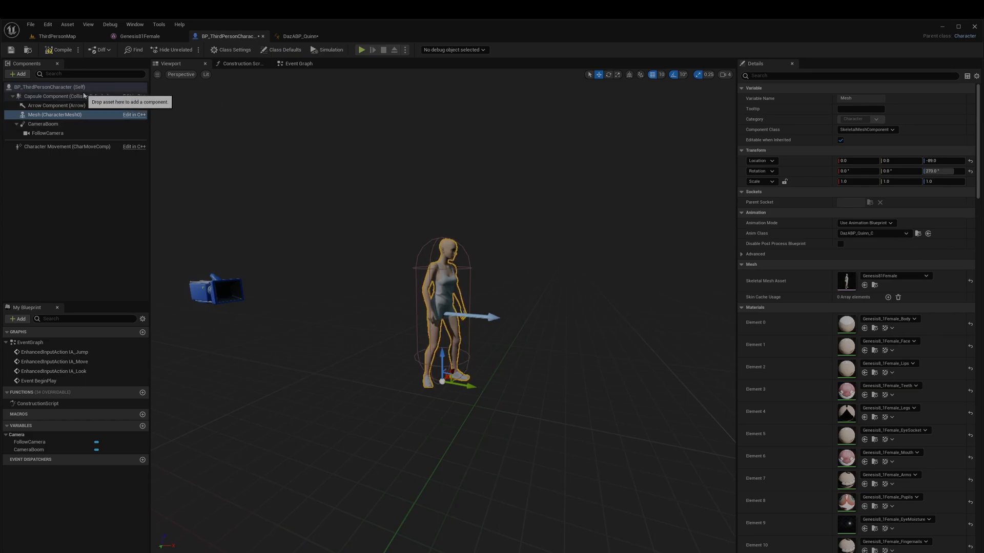
pyautogui.click(60, 49)
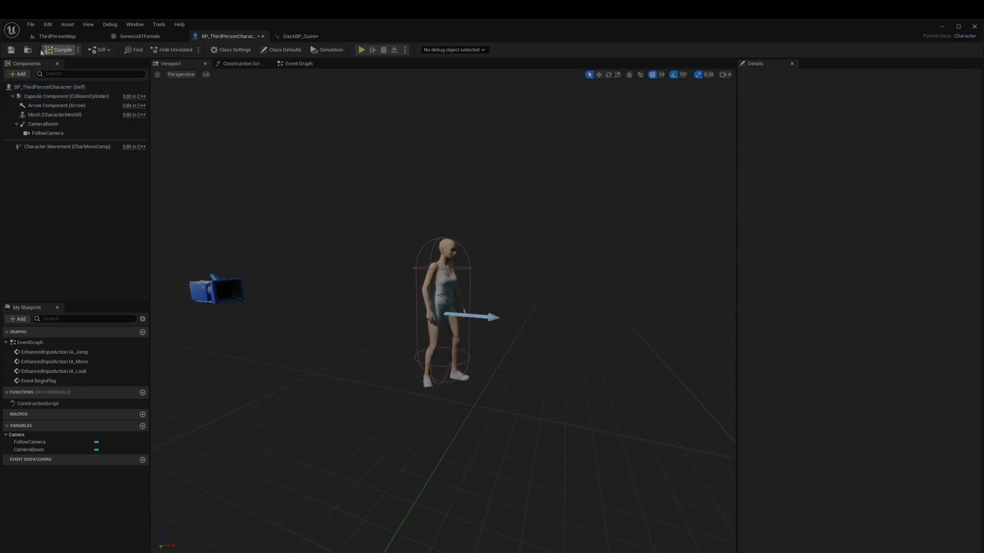
pyautogui.click(59, 49)
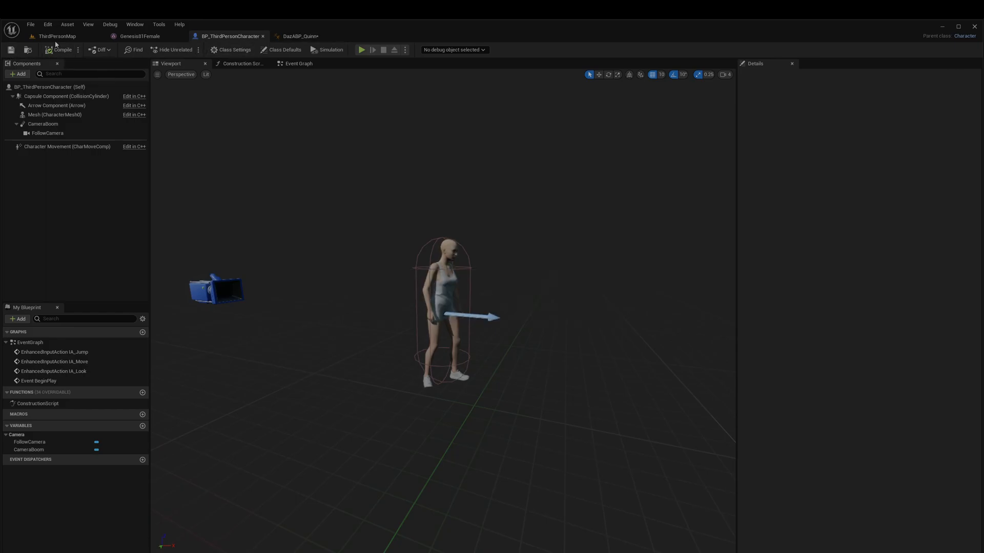
# Return to the ThirdPersonMap level and start Play in editor.
pyautogui.click(57, 36)
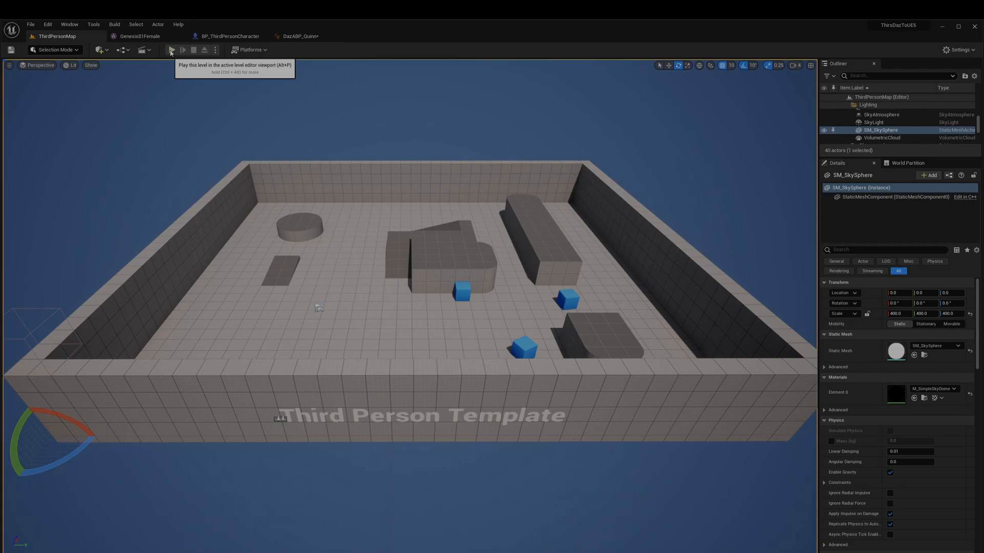
pyautogui.click(171, 49)
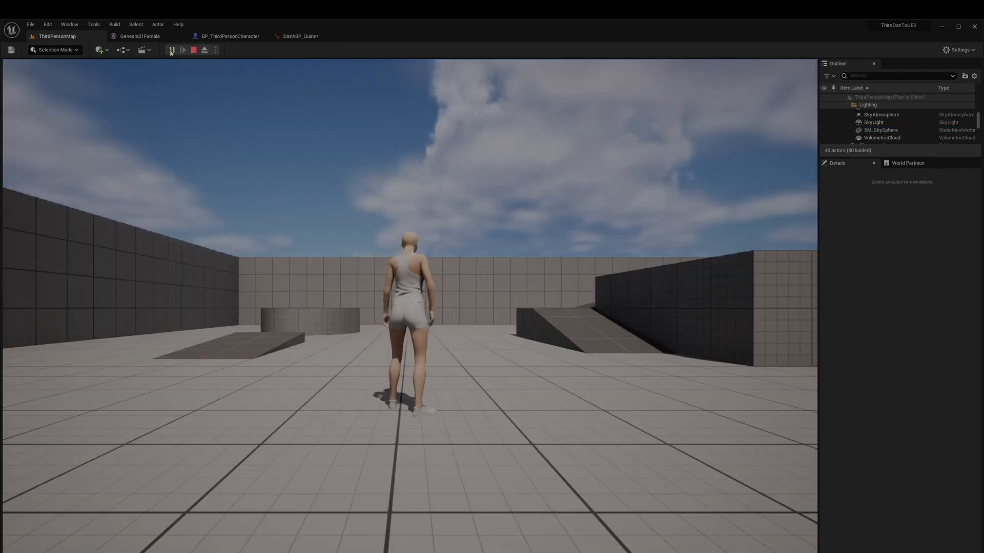